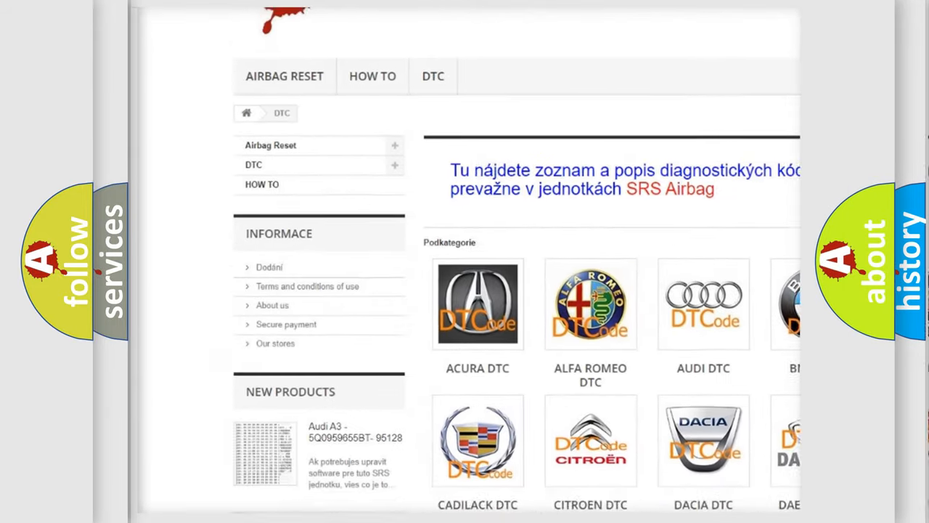
{"action": "scroll", "scroll_direction": "down", "scroll_amount": 3}
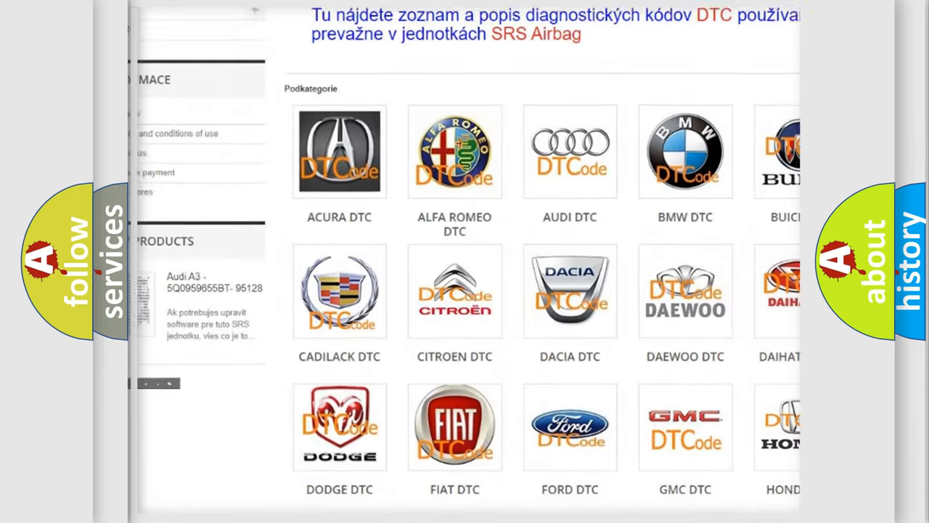
{"action": "scroll", "scroll_direction": "down", "scroll_amount": 3}
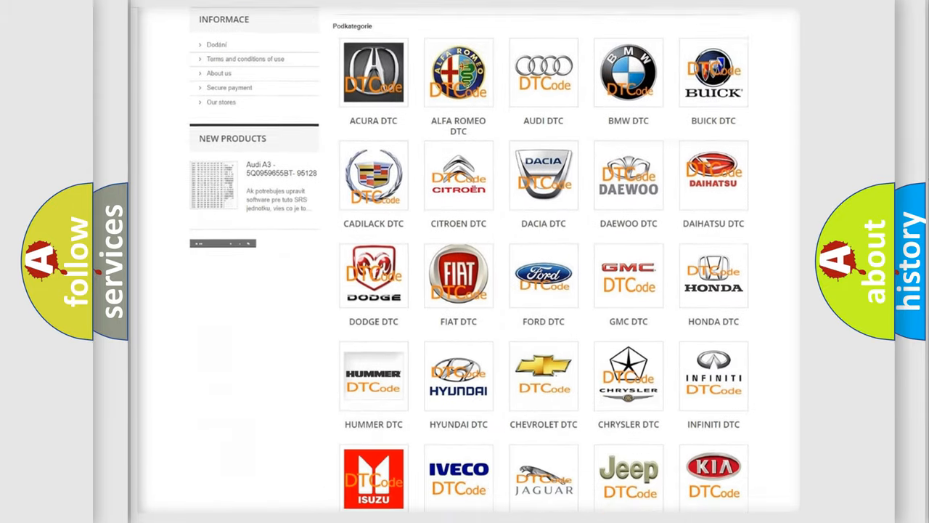
{"action": "scroll", "scroll_direction": "down", "scroll_amount": 3}
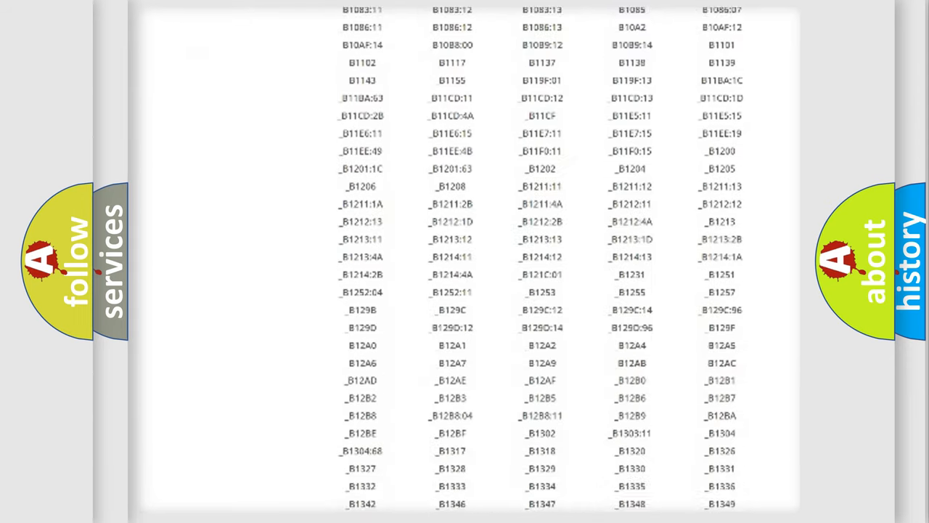
{"action": "scroll", "scroll_direction": "down", "scroll_amount": 3}
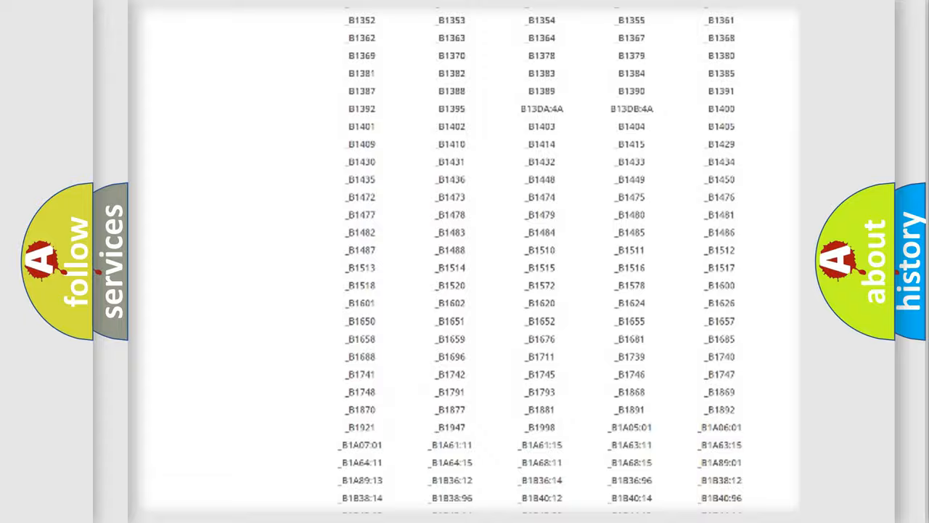